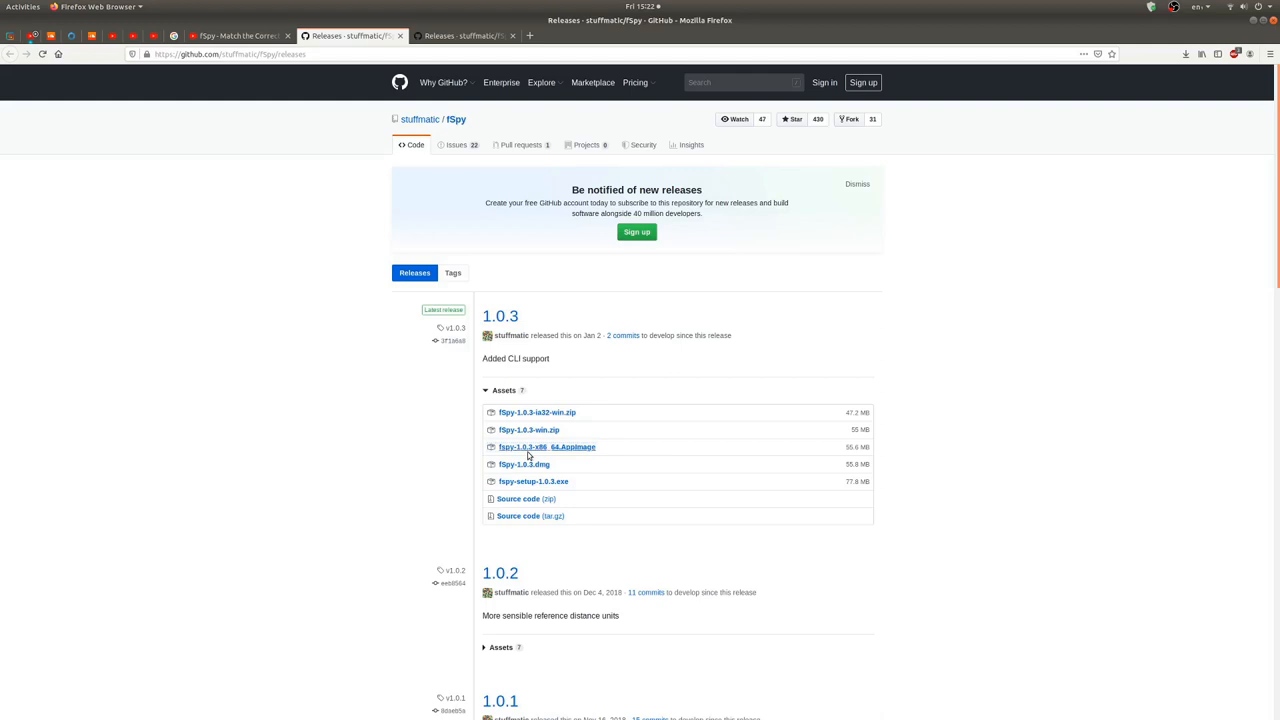
mouse_move(580, 450)
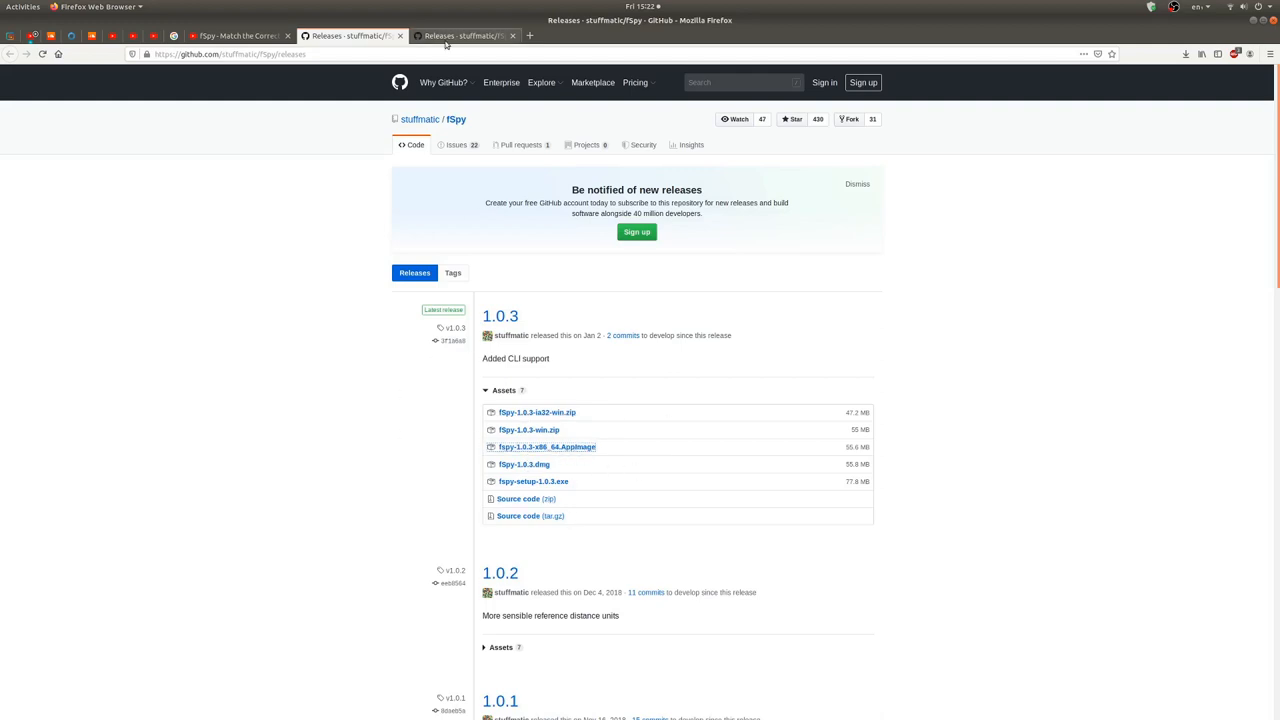
Download the fspy-1.0.3-x86_64.AppImage from the GitHub release assets
click(464, 36)
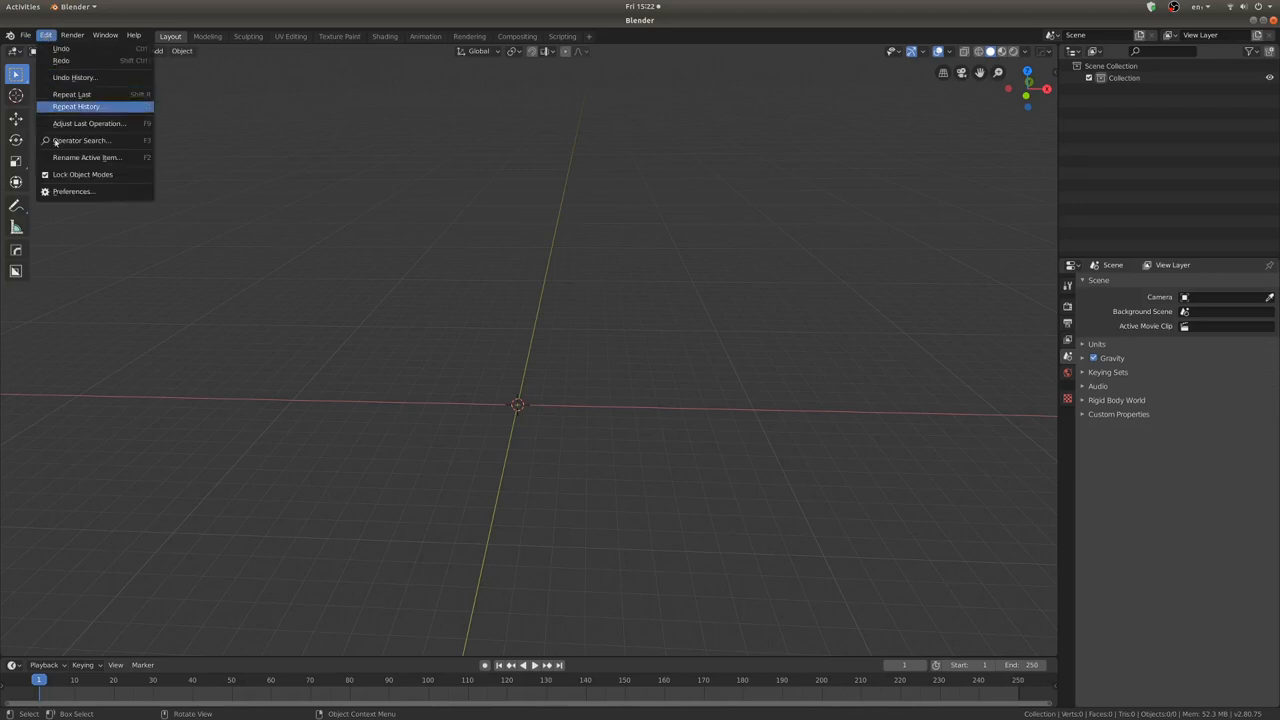
In Preferences, filter add-ons by 'fspy' and enable Import-Export: Import fSpy project
click(72, 192)
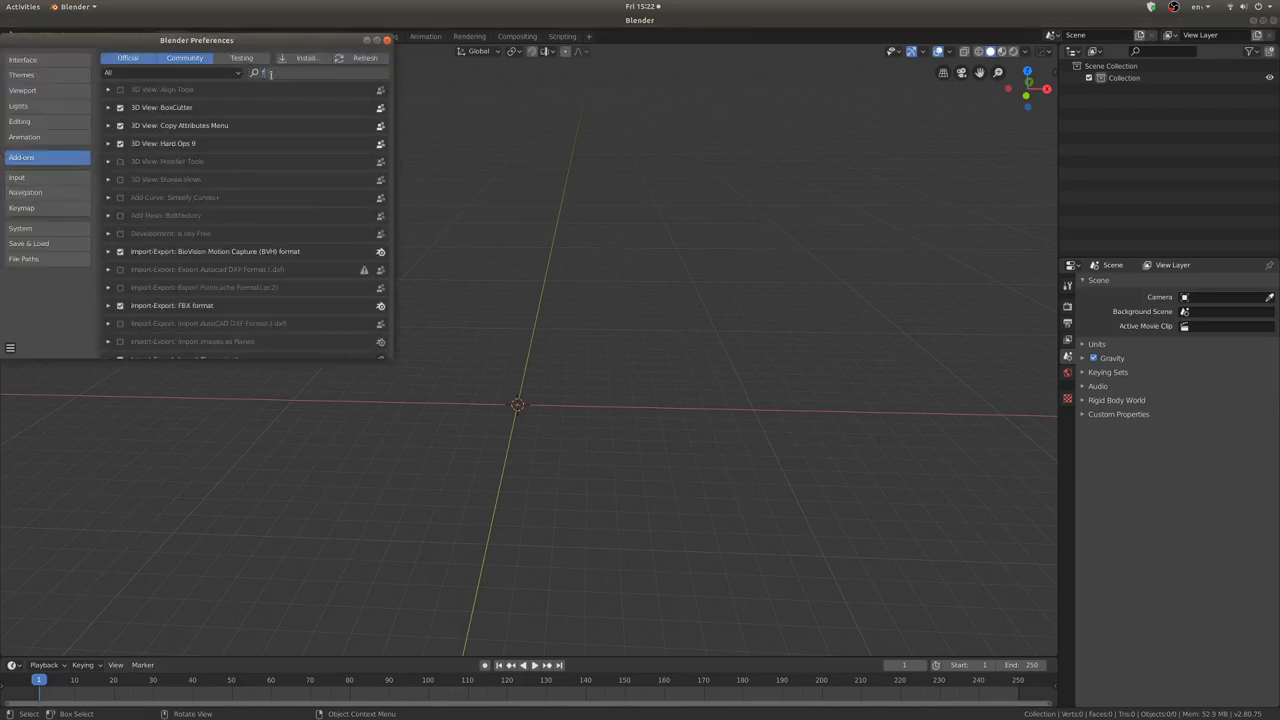
text(fspy)
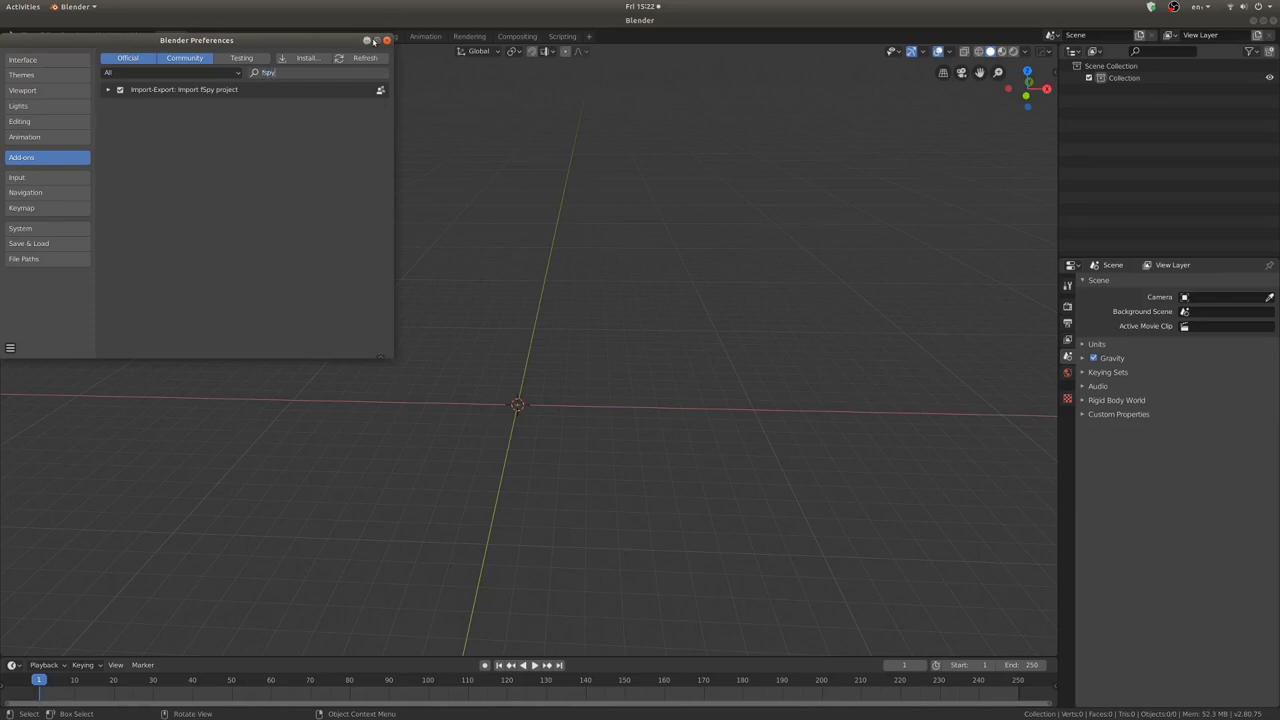
click(386, 40)
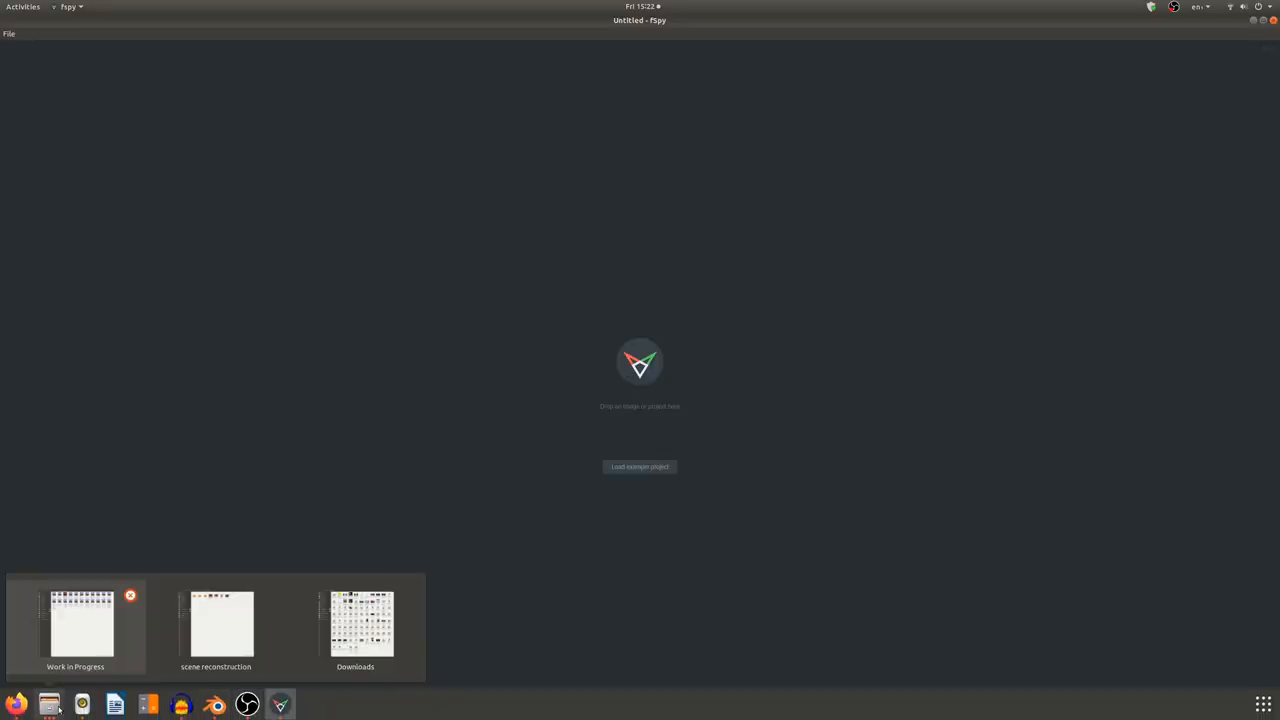
Load the garage JPG into fSpy and toggle Dim image off and back on
click(216, 624)
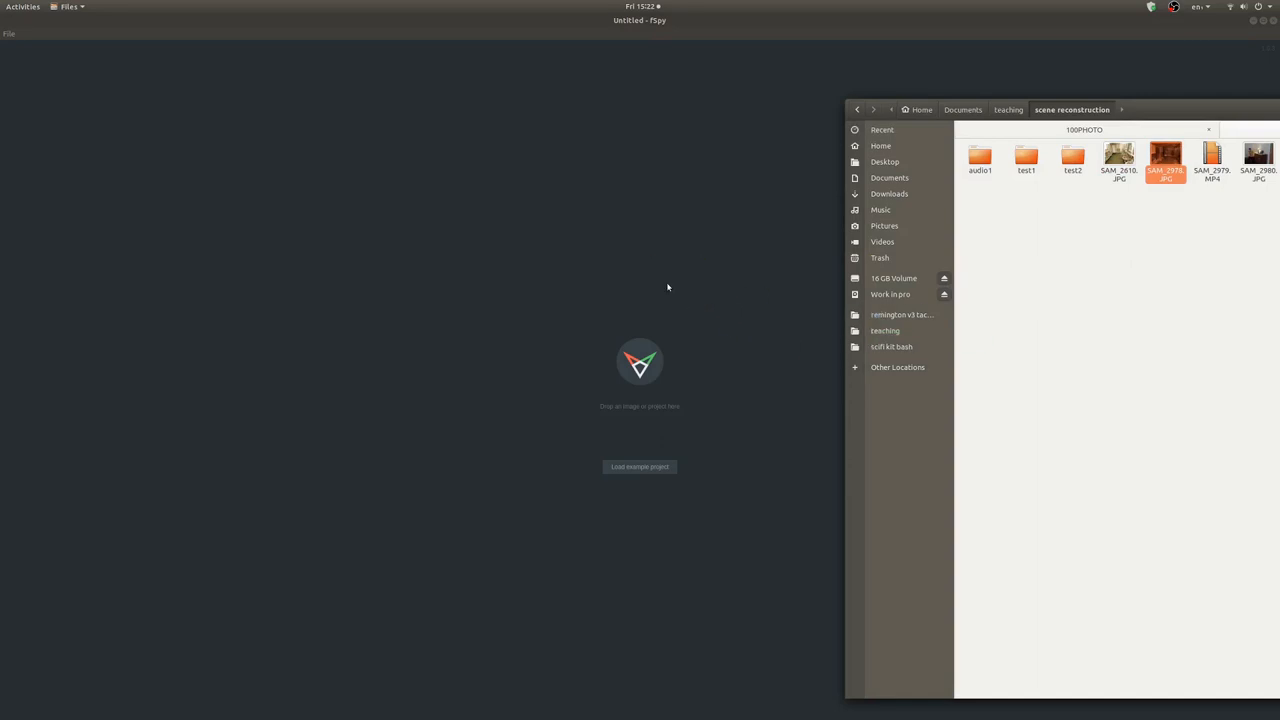
double_click(1170, 156)
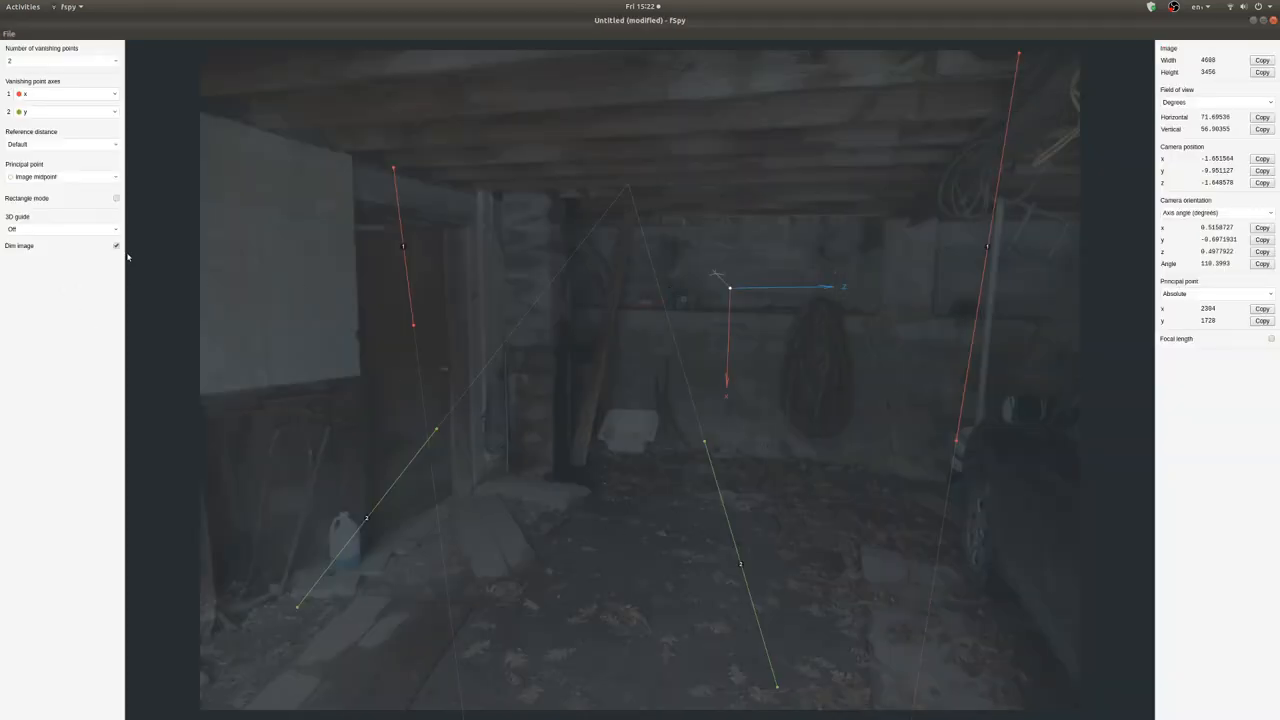
click(116, 244)
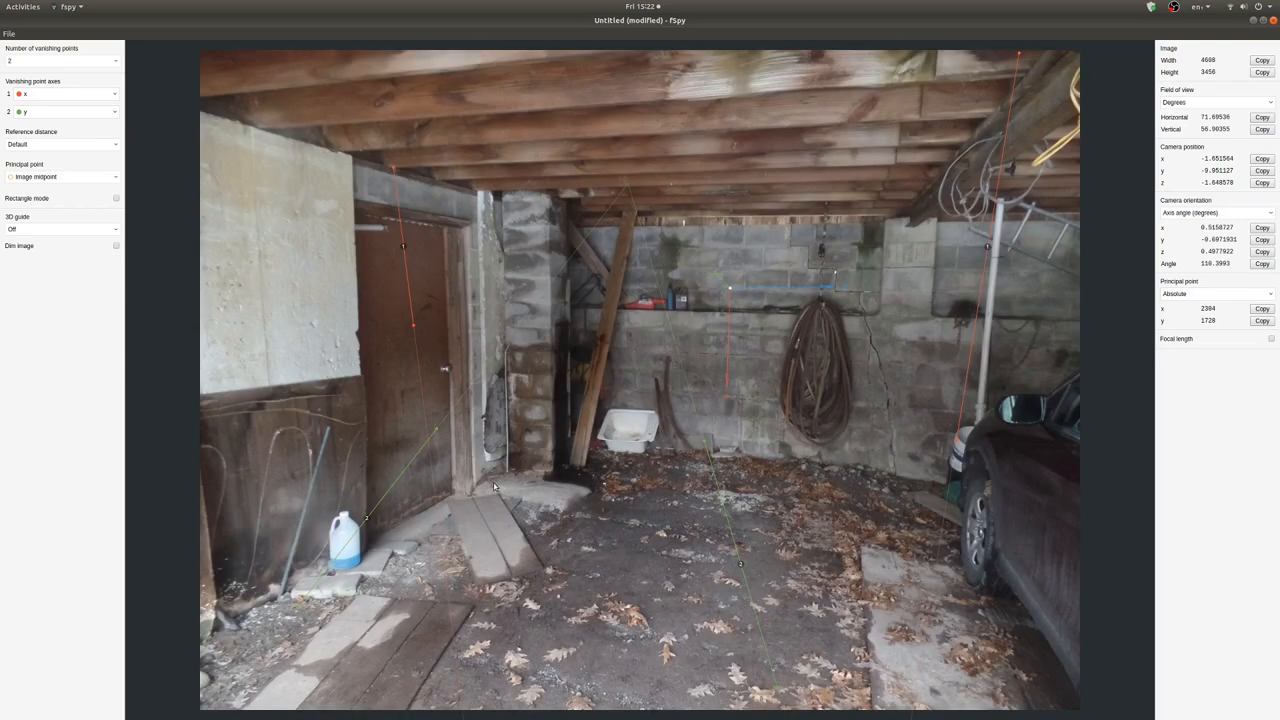
mouse_move(116, 248)
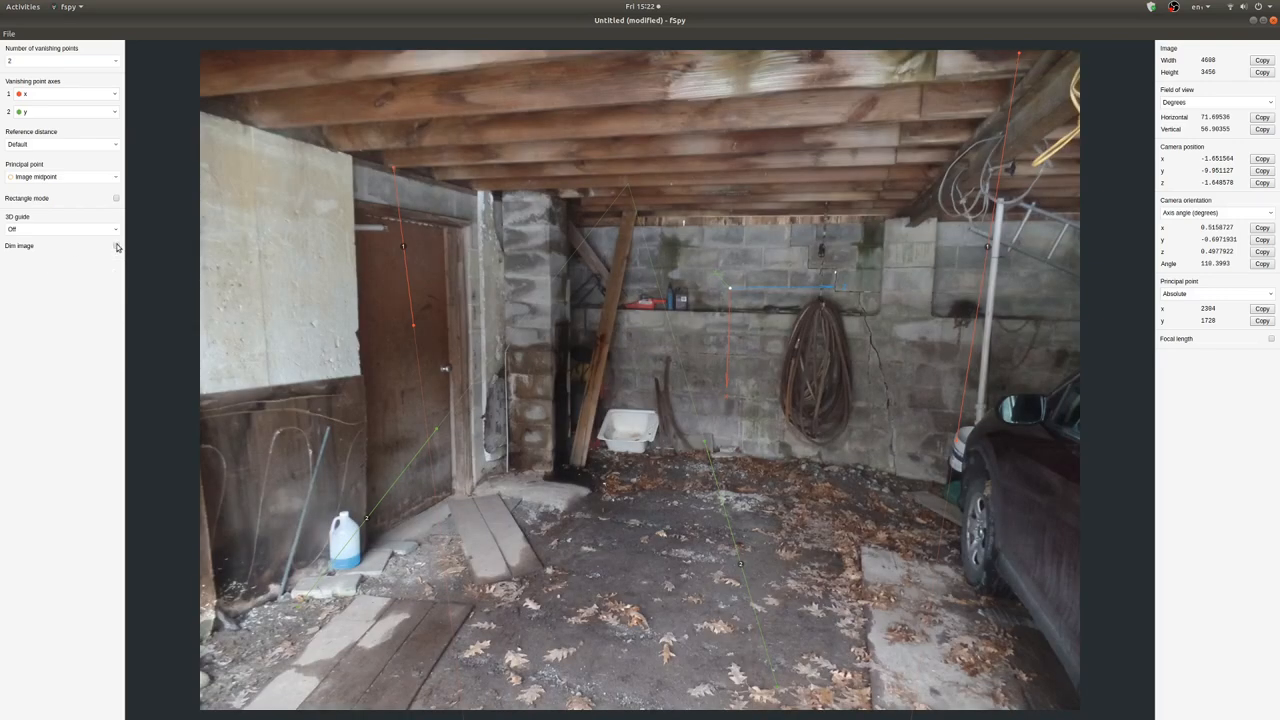
click(116, 246)
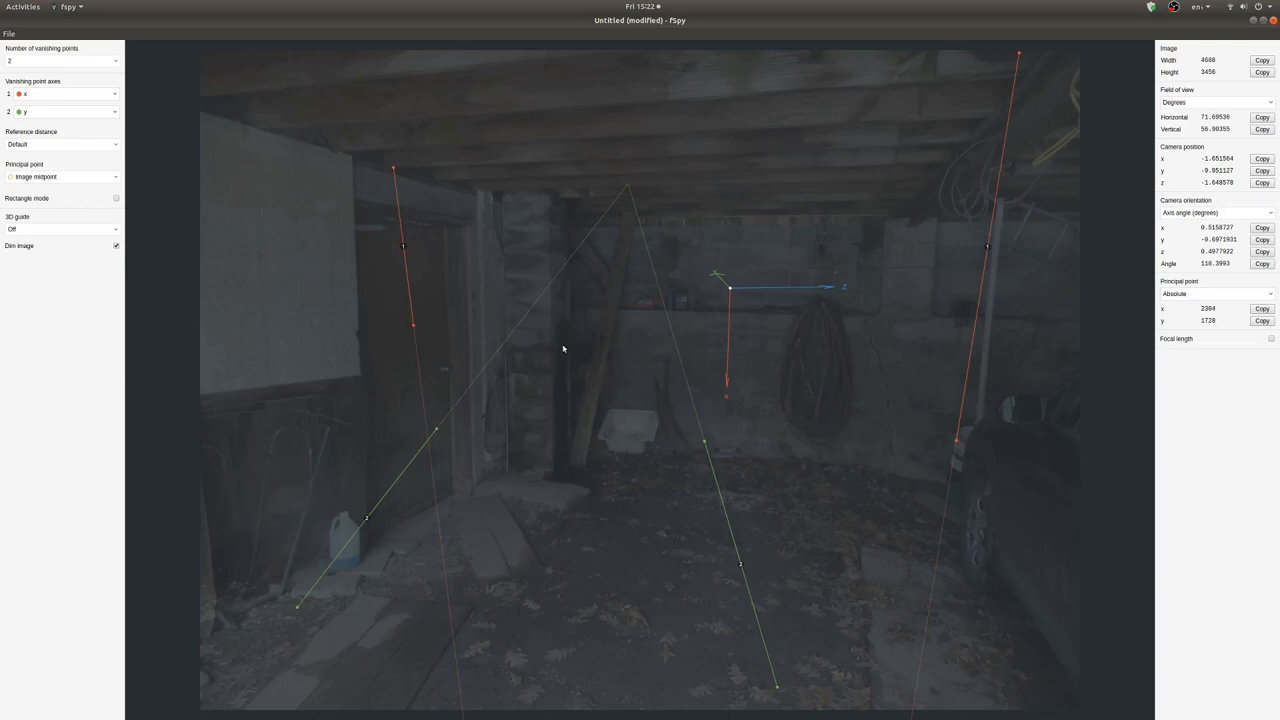
mouse_move(436, 432)
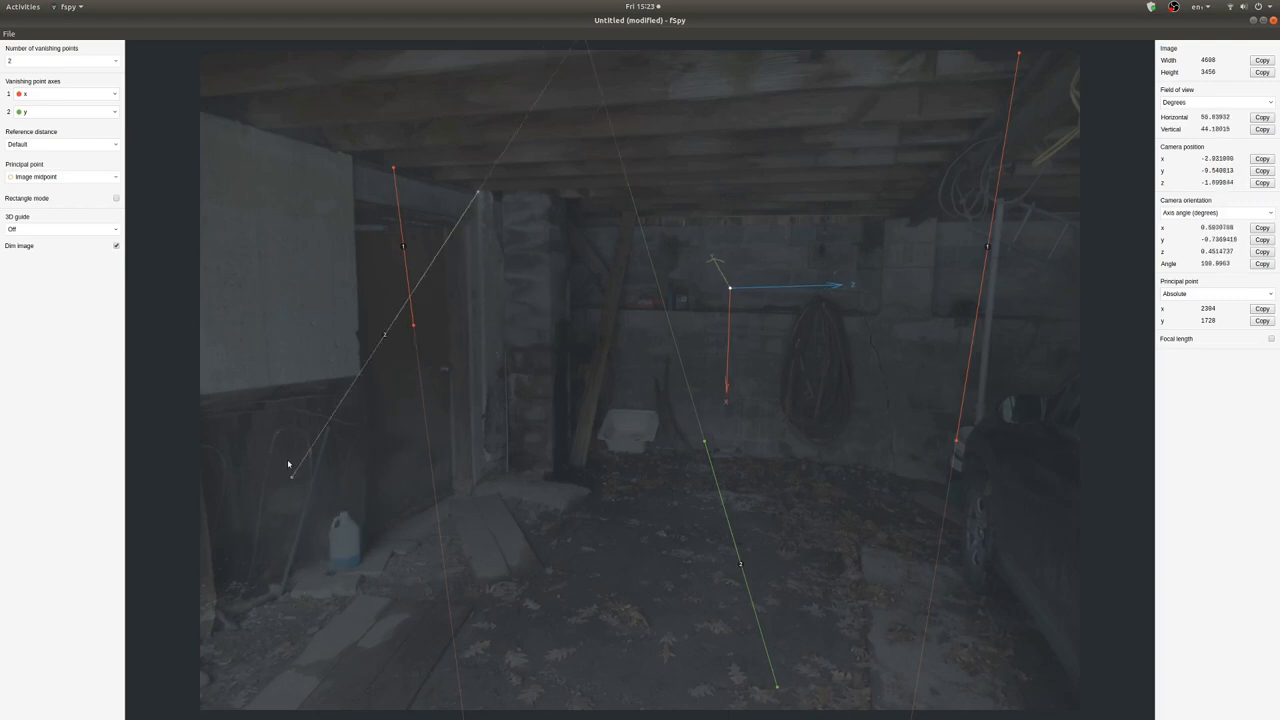
Align the vanishing lines with the ceiling beams and wall edges, then go to File to save
drag(290, 478, 200, 132)
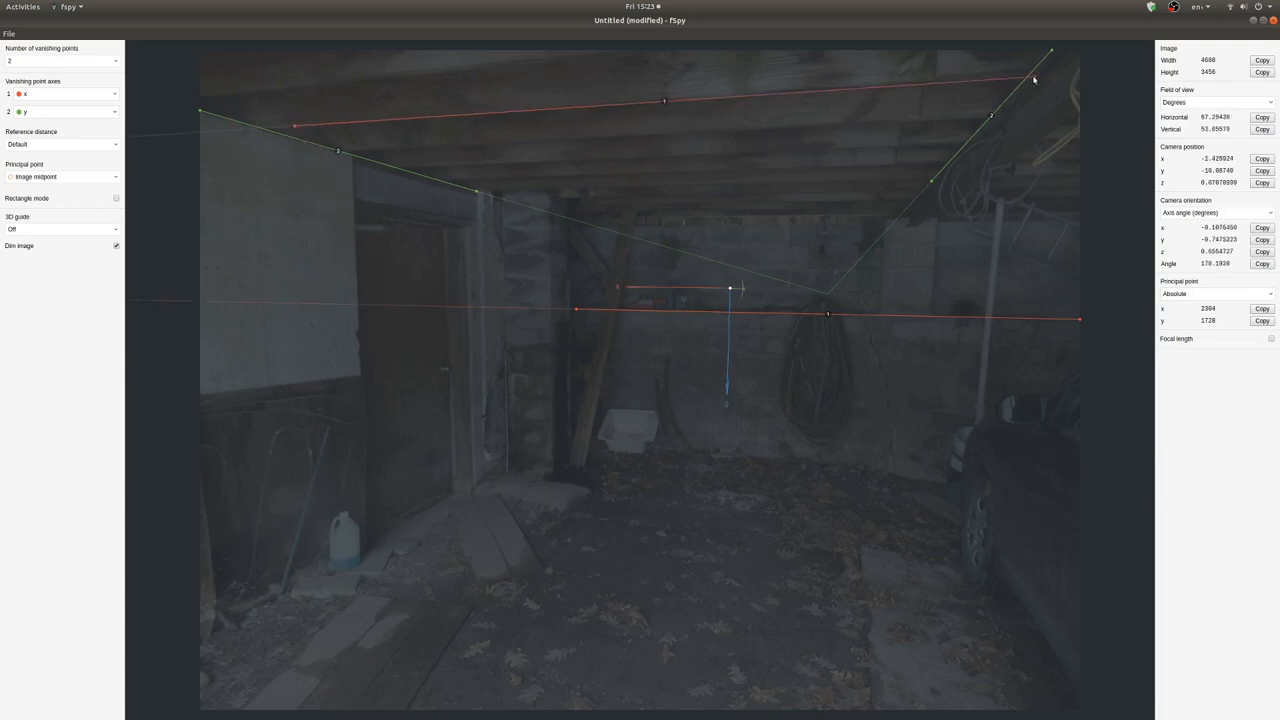
click(60, 112)
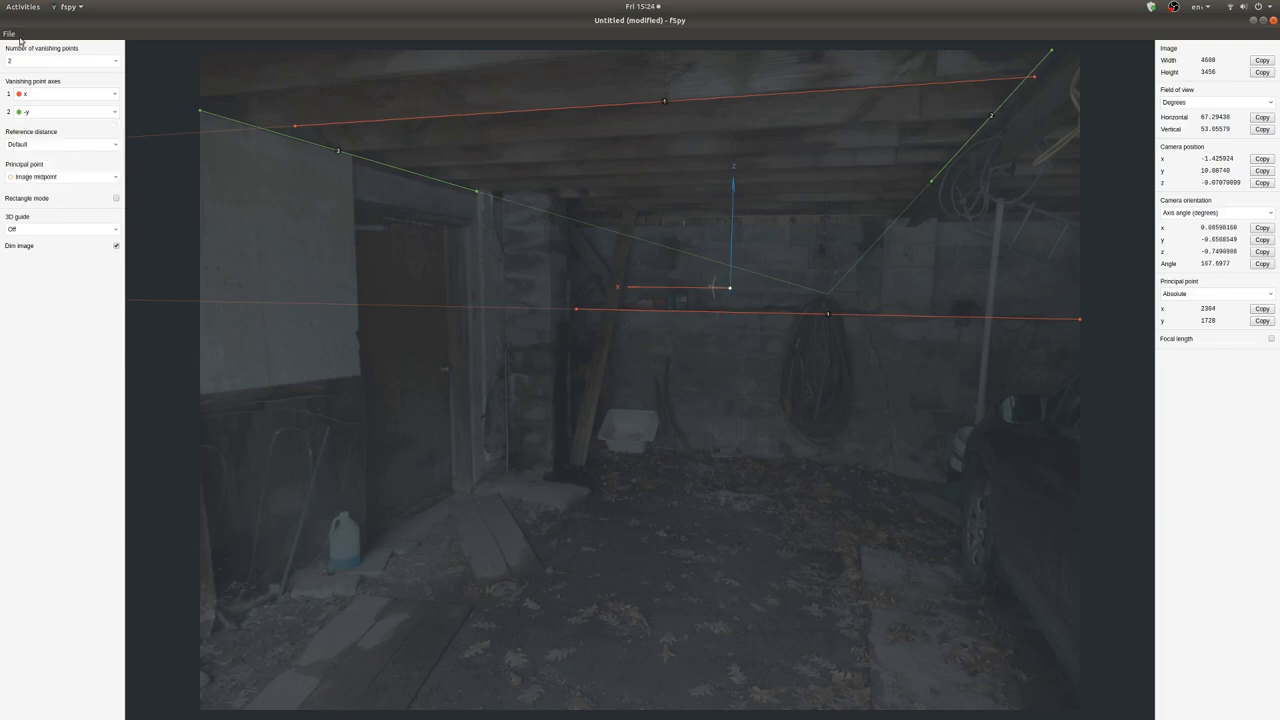
click(10, 36)
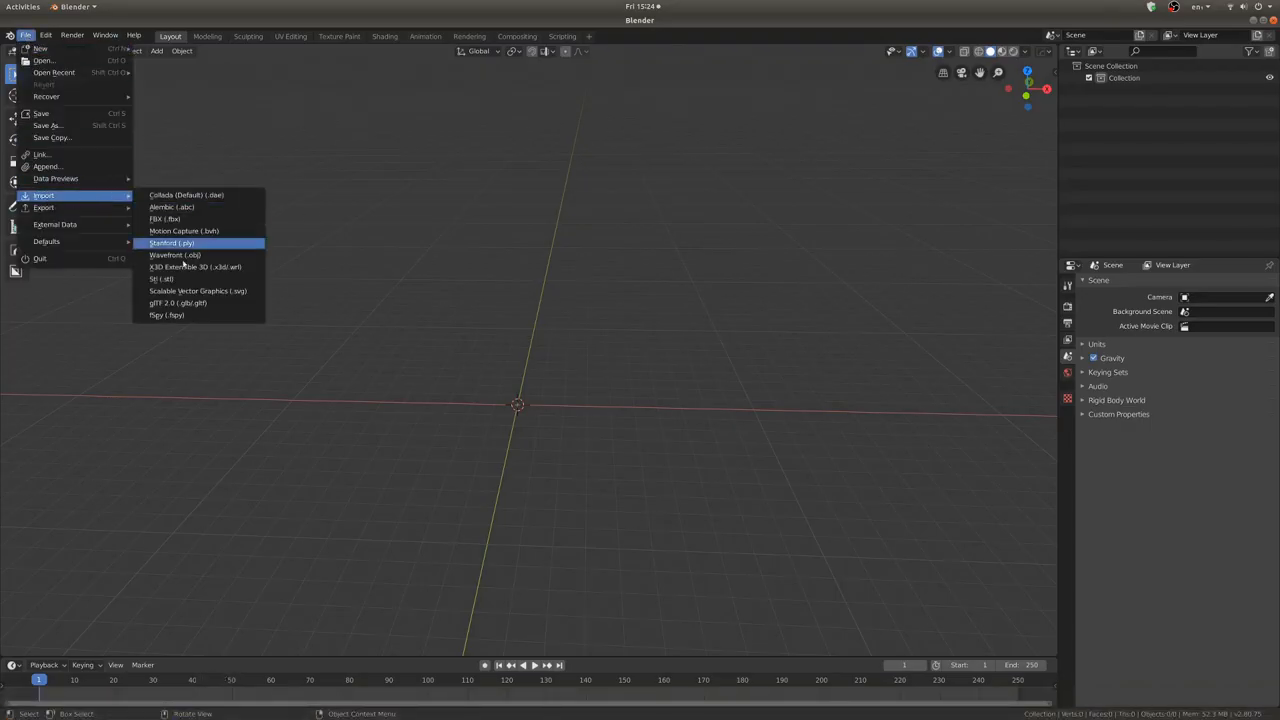
Import the saved fSpy project via File > Import > fSpy
click(162, 314)
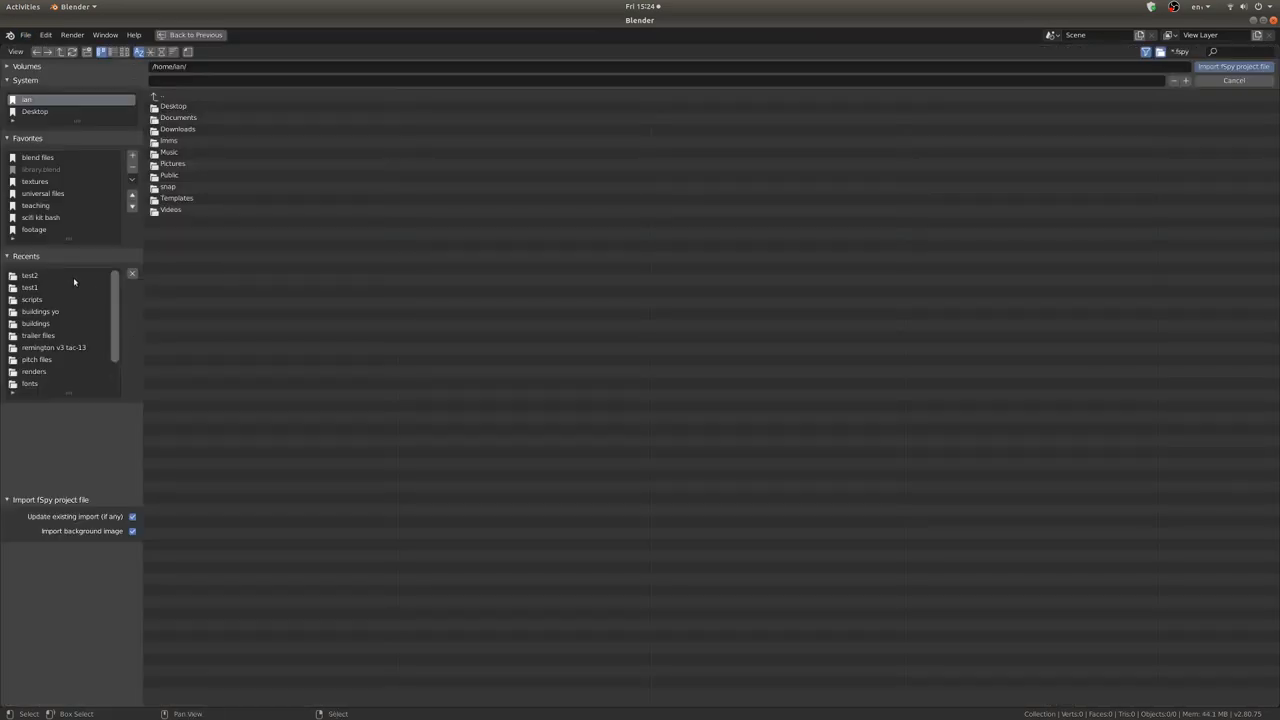
click(1234, 66)
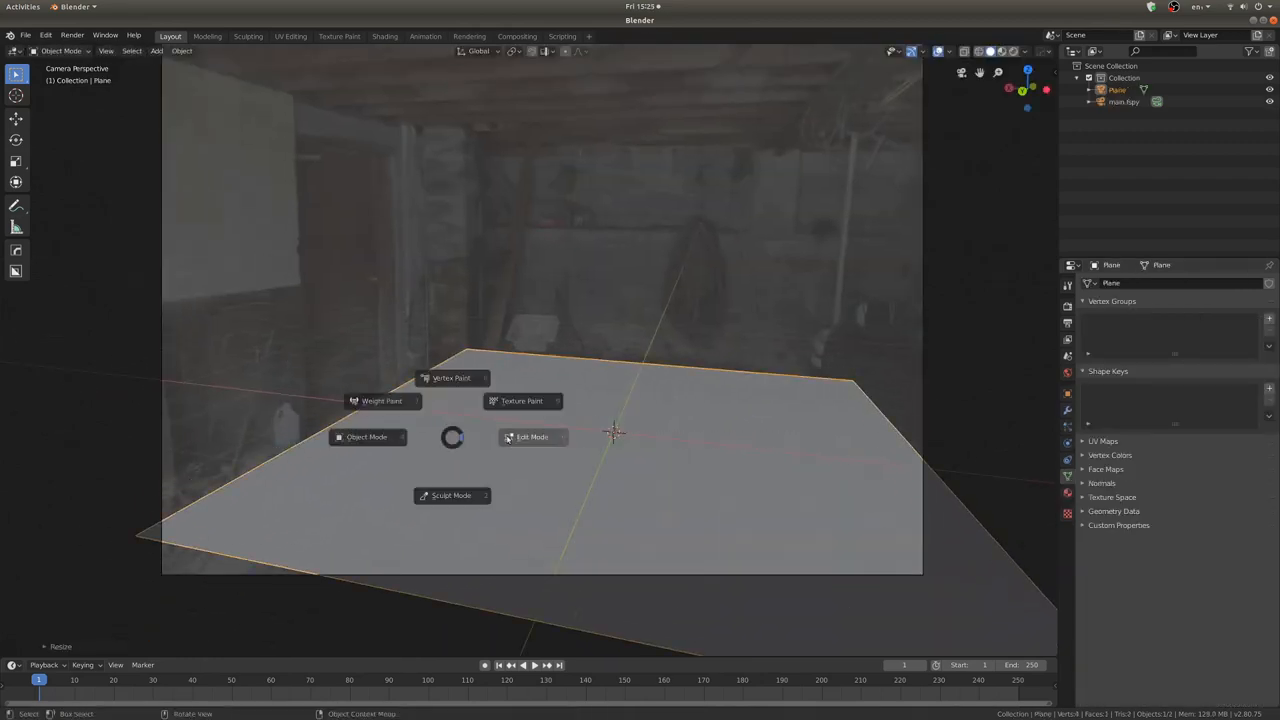
Edit the plane's vertices into a floor and walls matching the garage photo
click(528, 436)
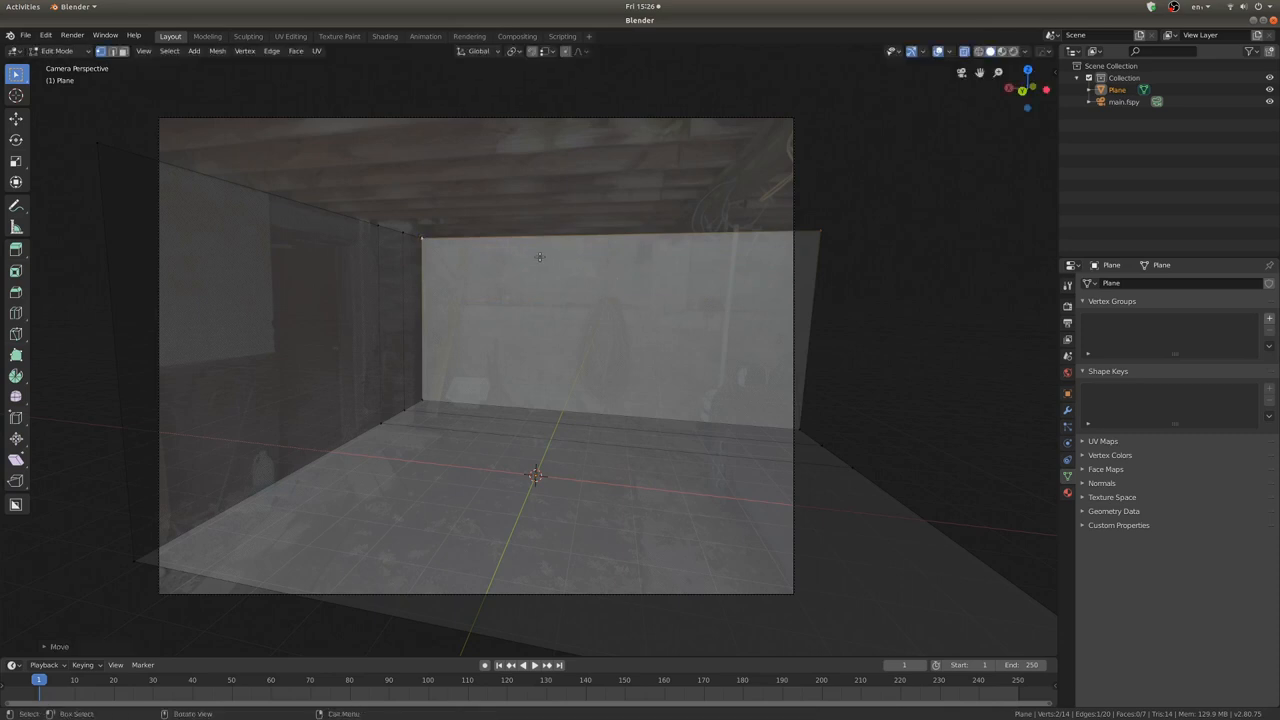
right_click(544, 258)
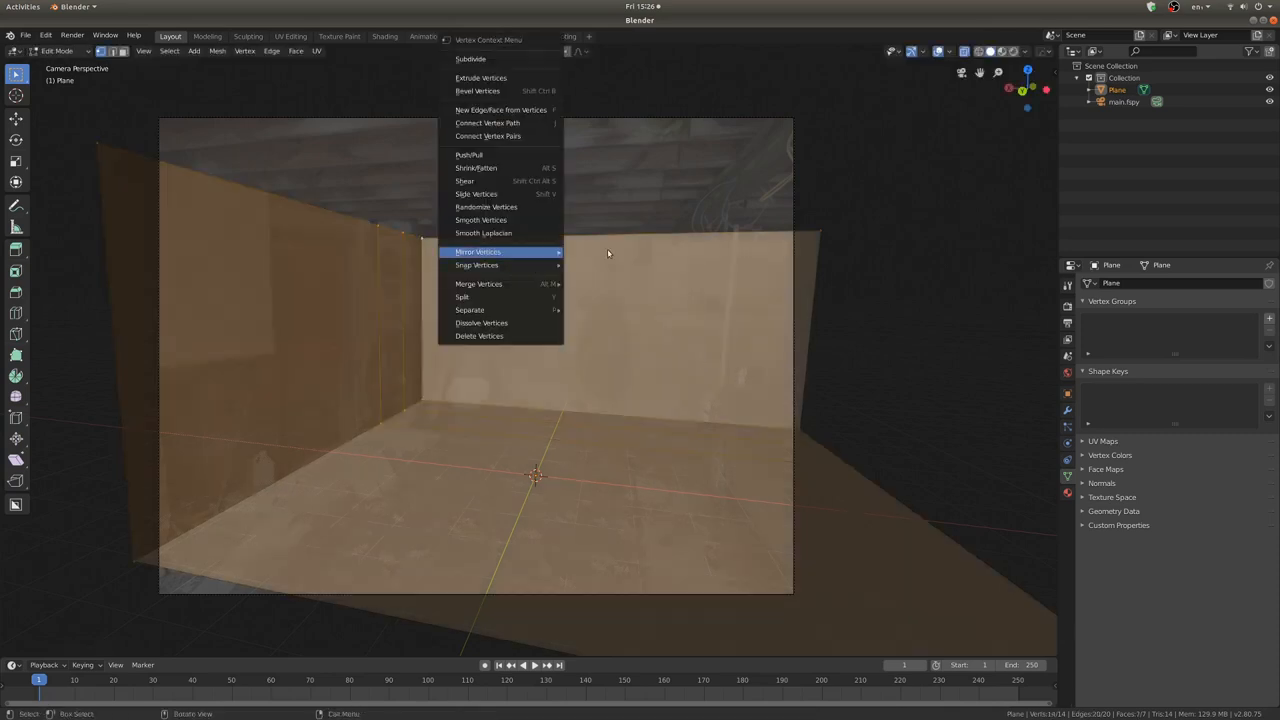
mouse_move(512, 296)
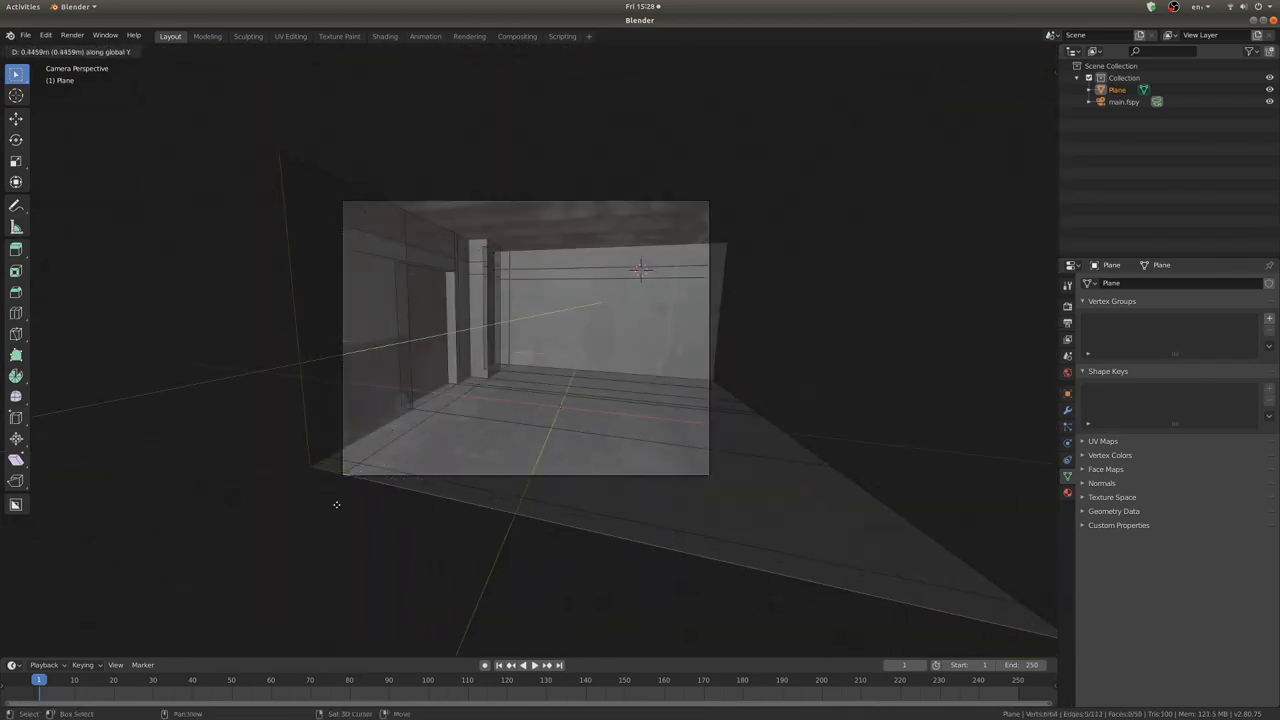
In the UV Editing workspace, project the plane's UVs from the camera view
click(340, 36)
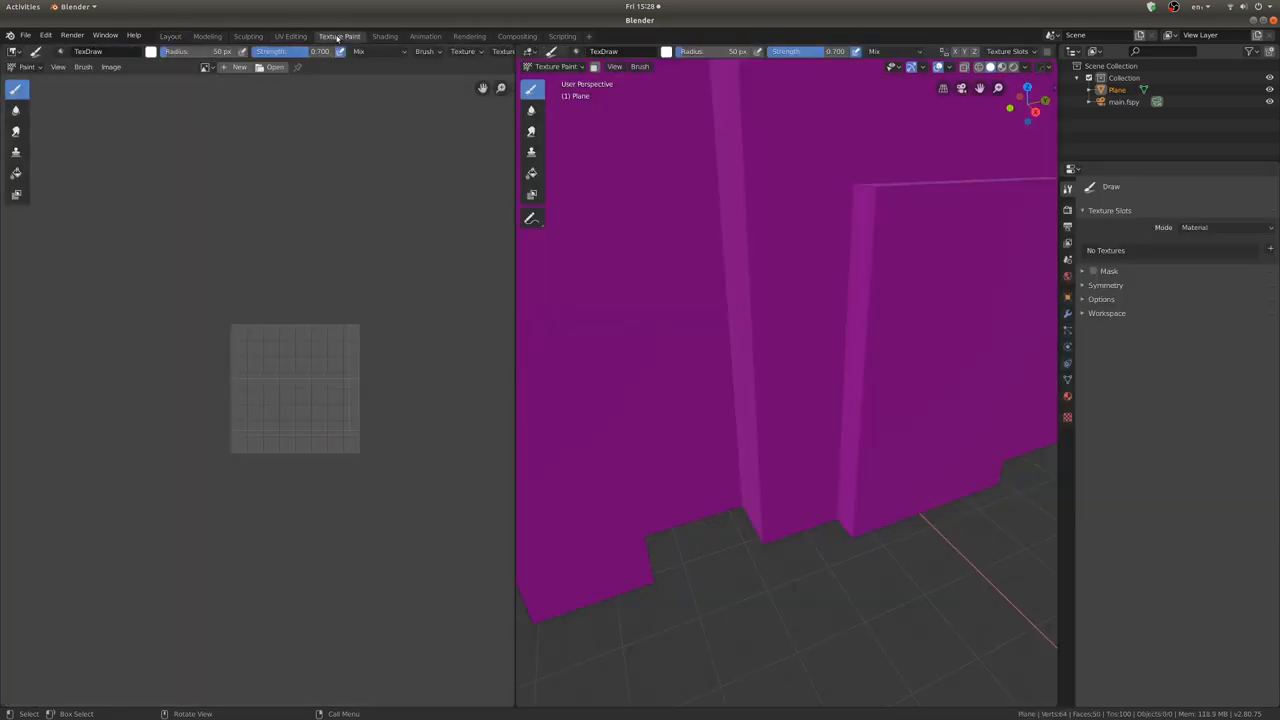
click(288, 32)
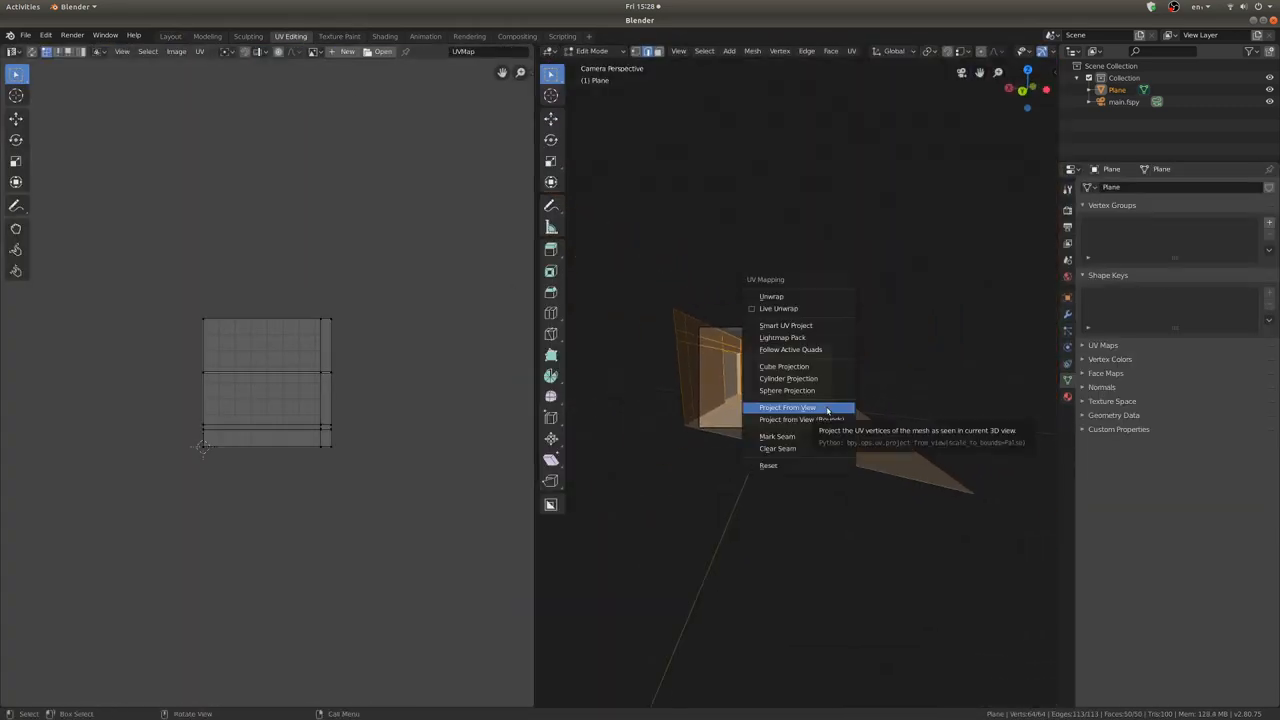
click(784, 408)
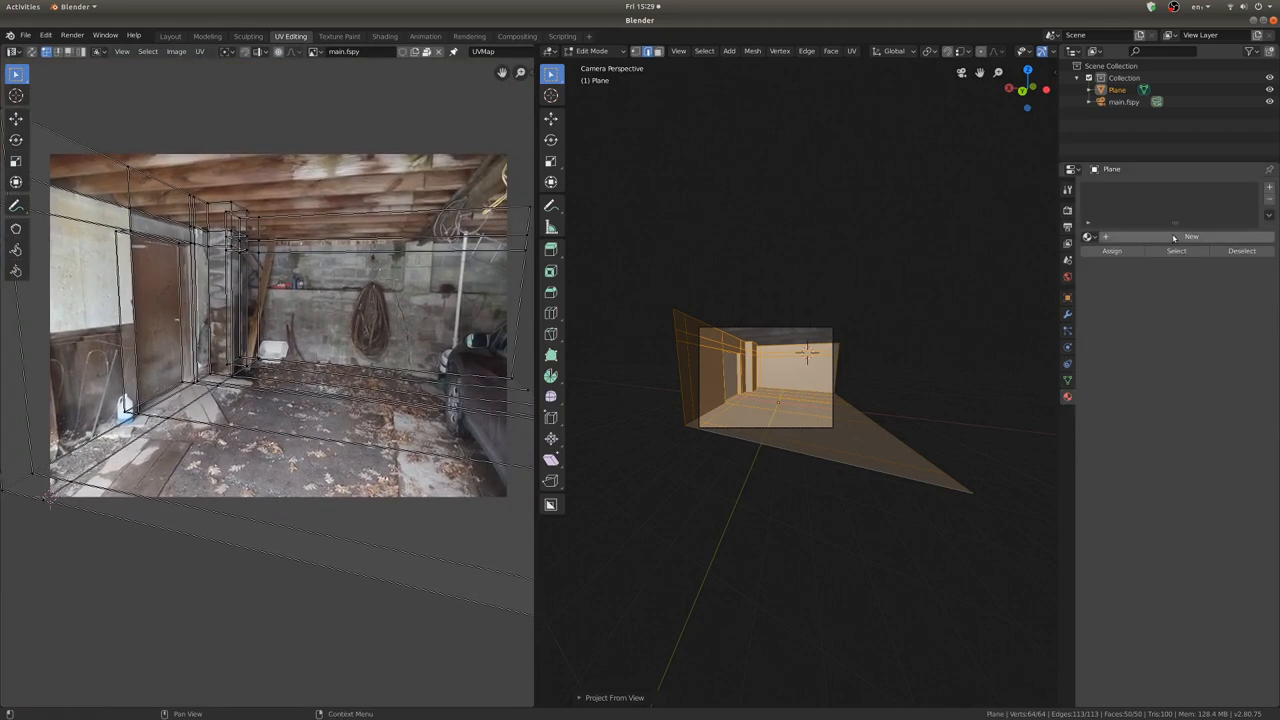
Create an Emission material with the fspy garage image texture as its colour, then return to Layout
click(1190, 236)
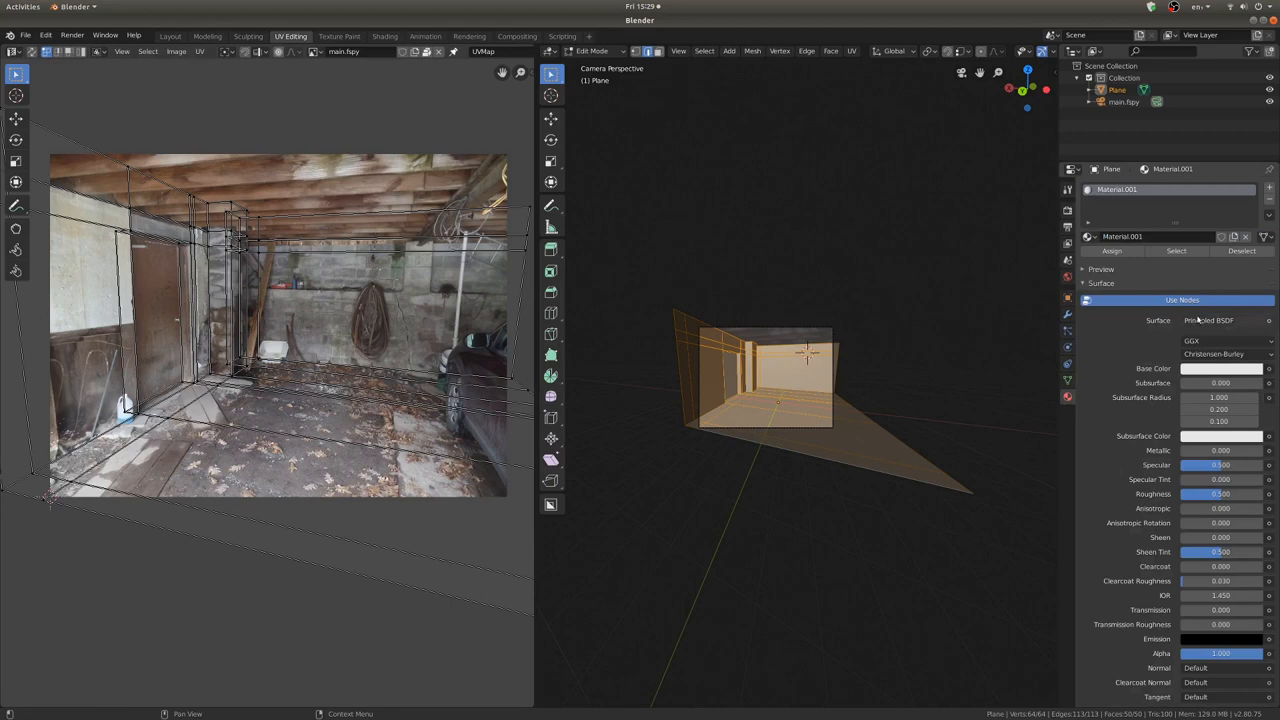
click(1232, 320)
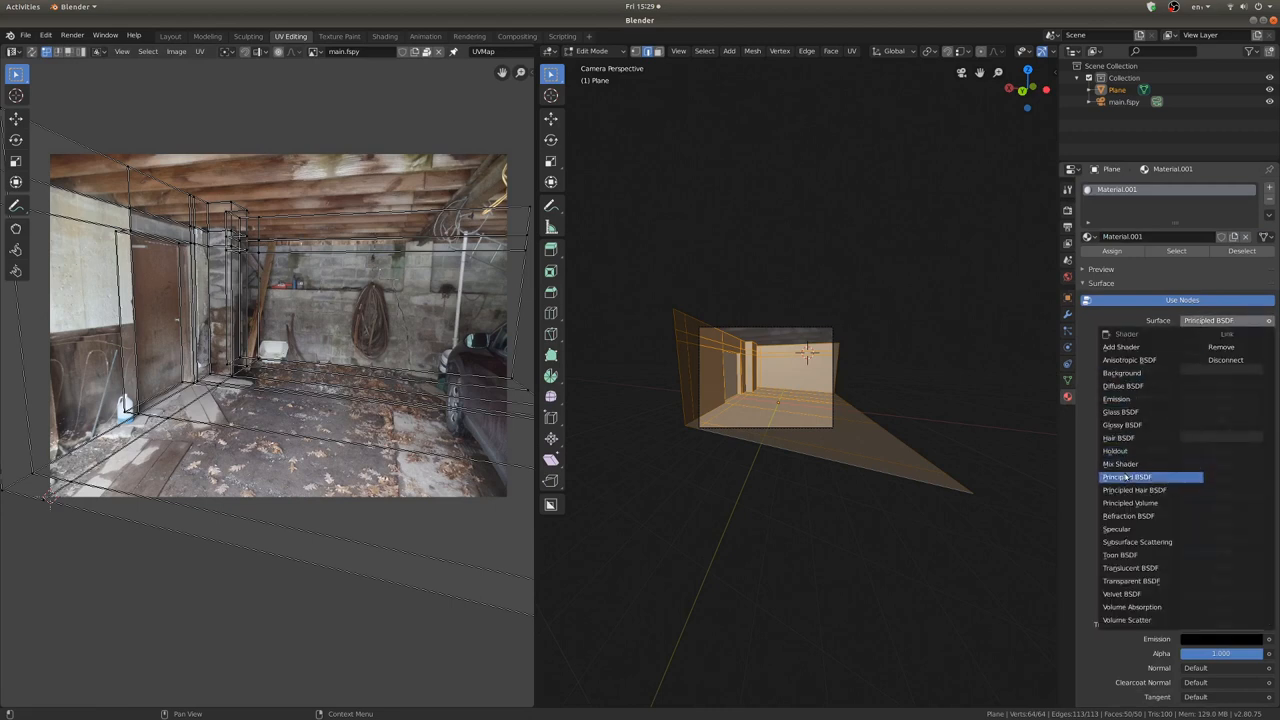
mouse_move(1130, 450)
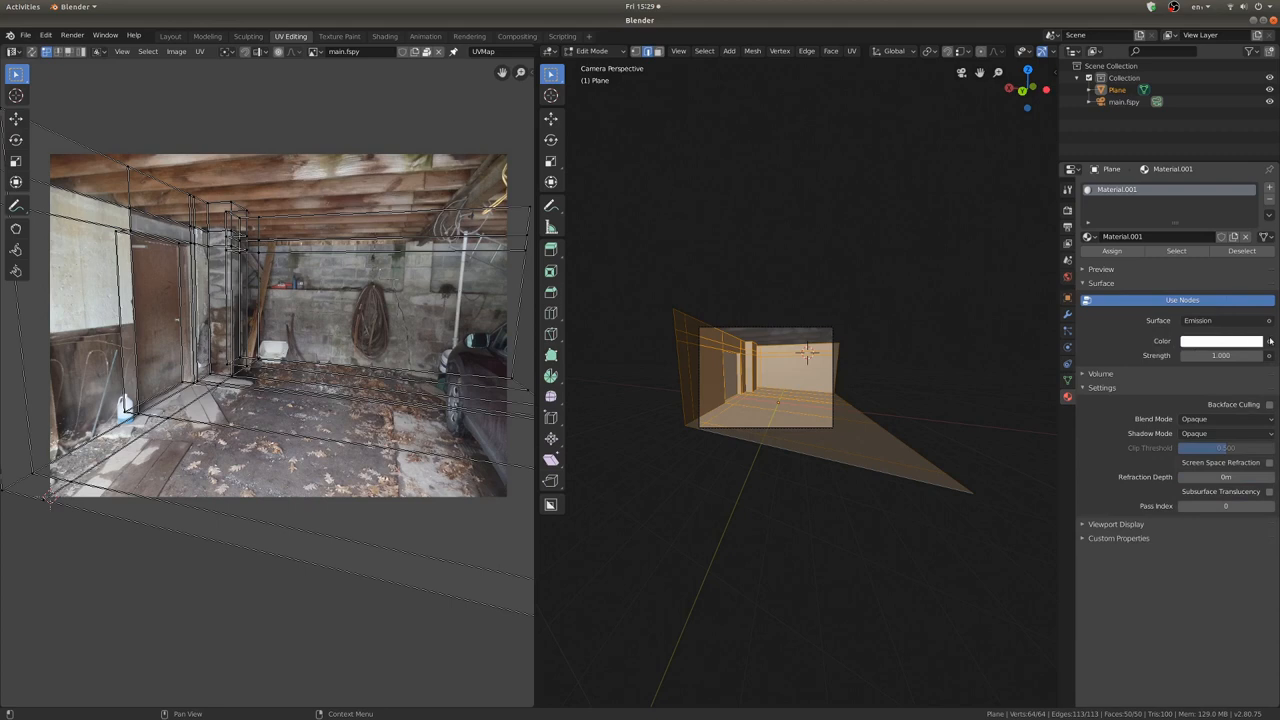
click(1220, 340)
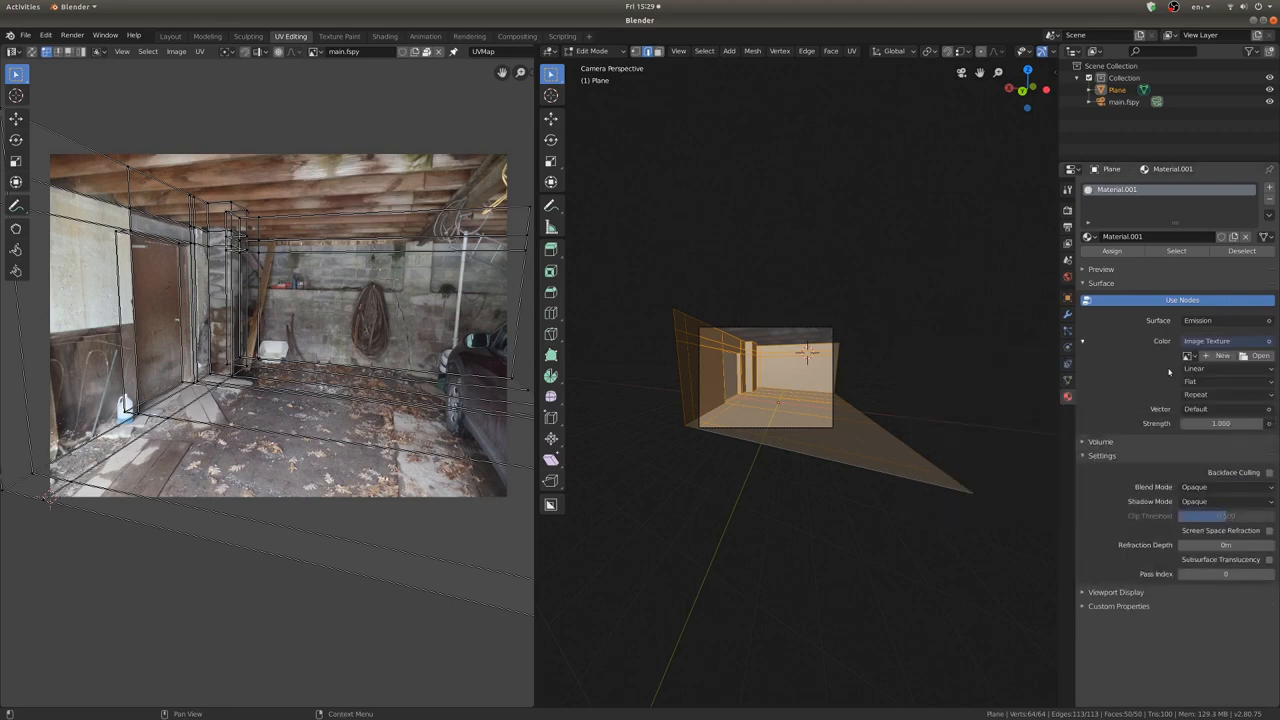
click(1216, 356)
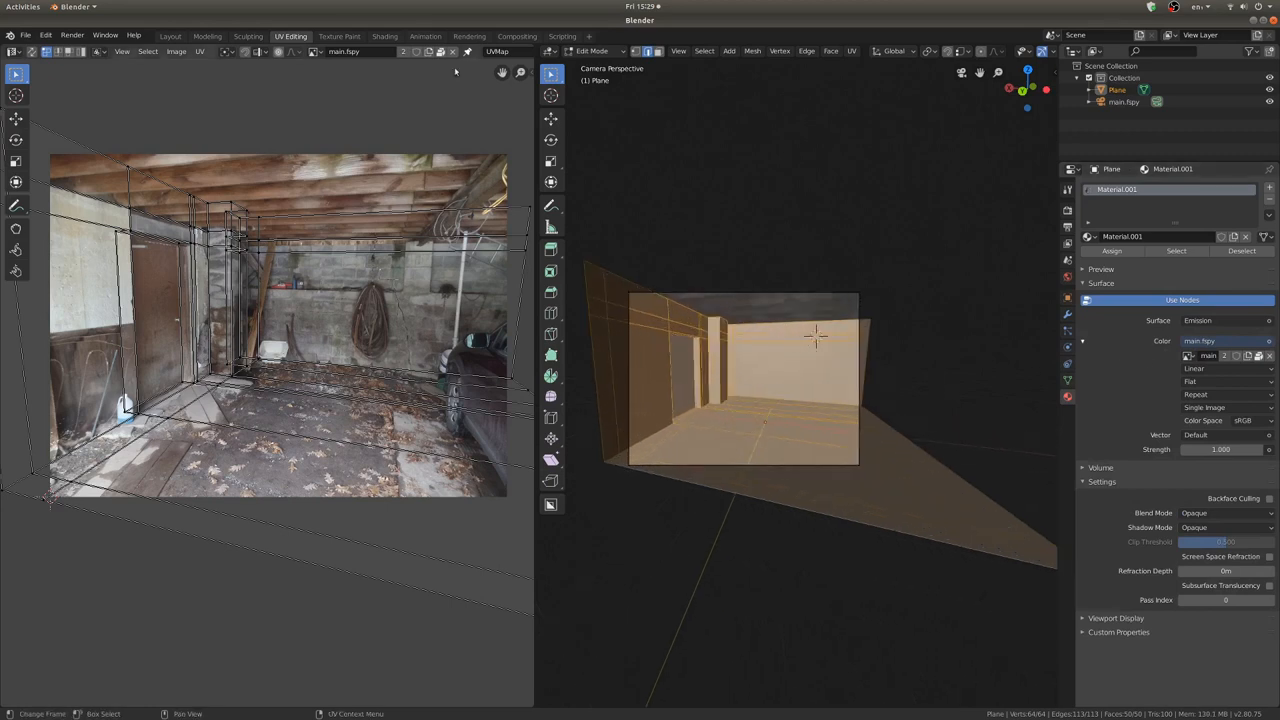
click(170, 36)
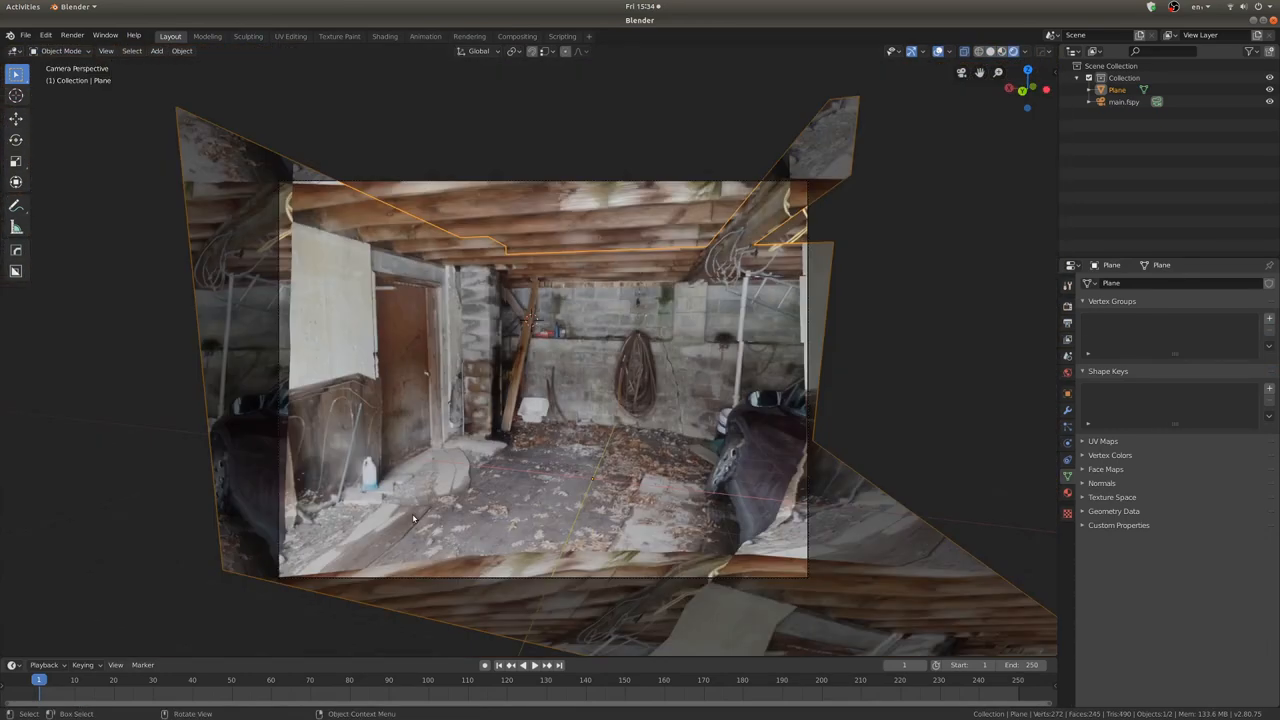
Toggle Edit Mode to reproject the UVs so the photo lines up on floor, walls and ceiling
key(Tab)
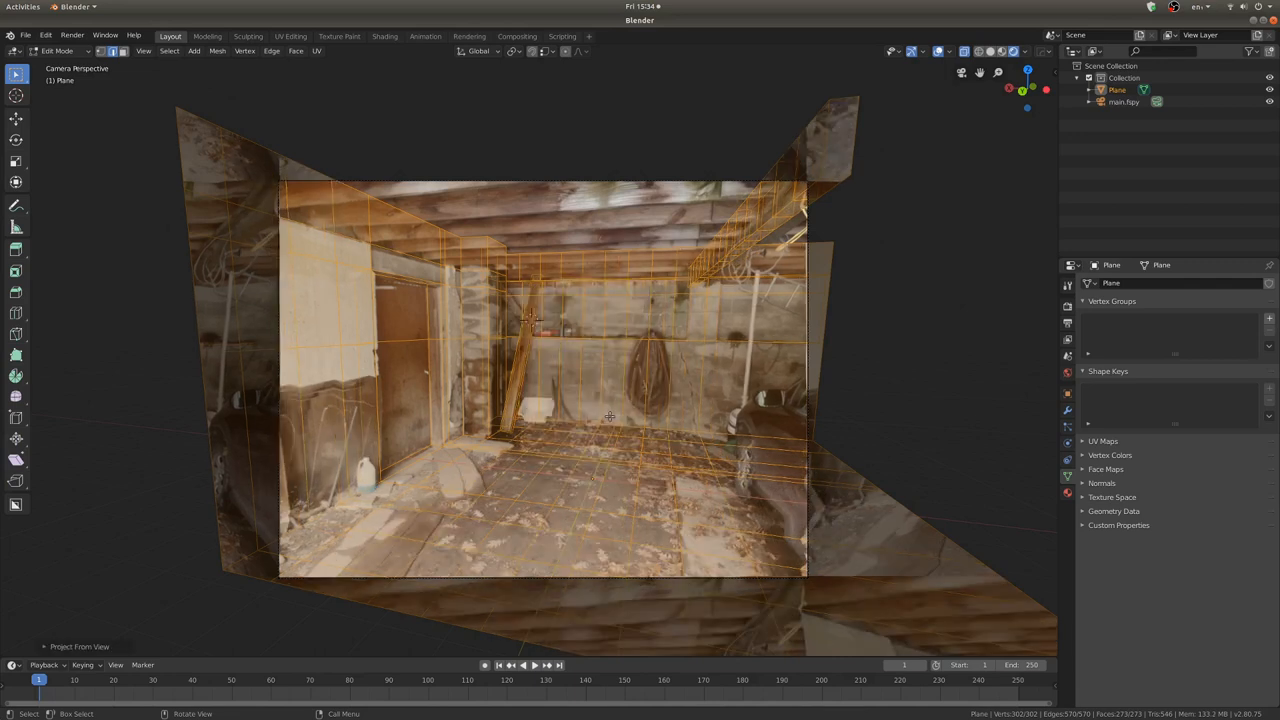
mouse_move(796, 448)
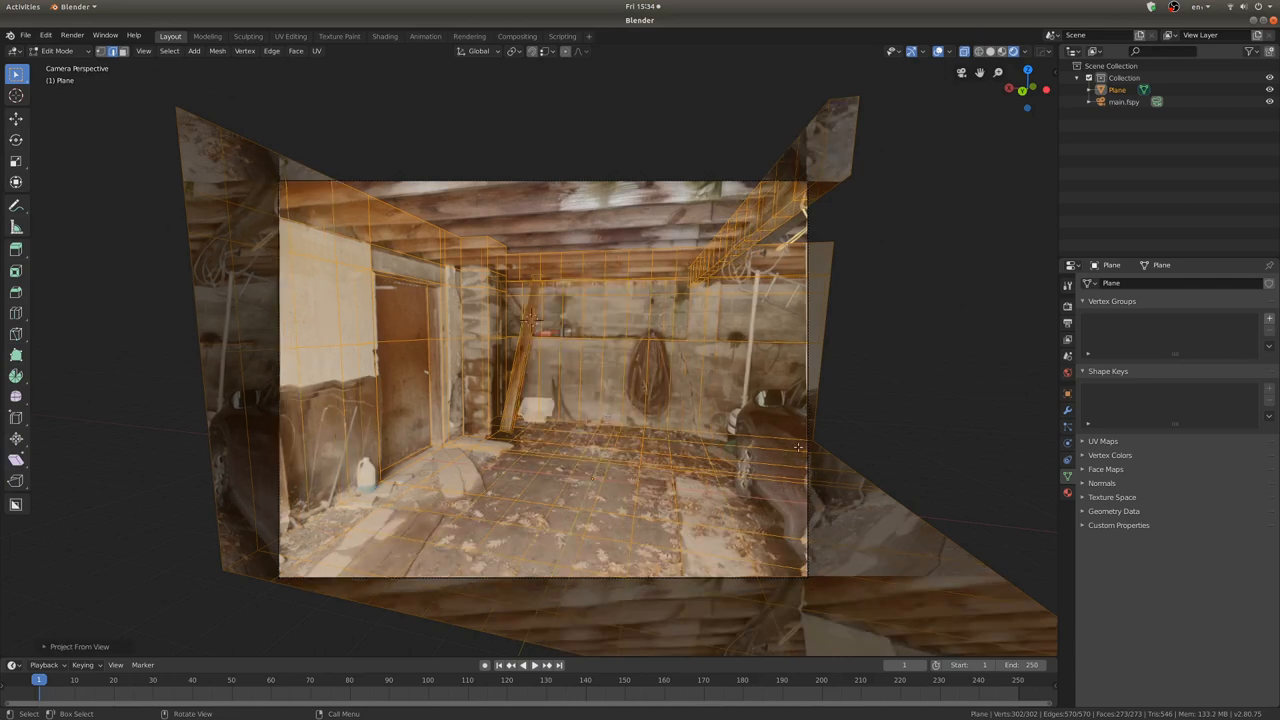
key(Tab)
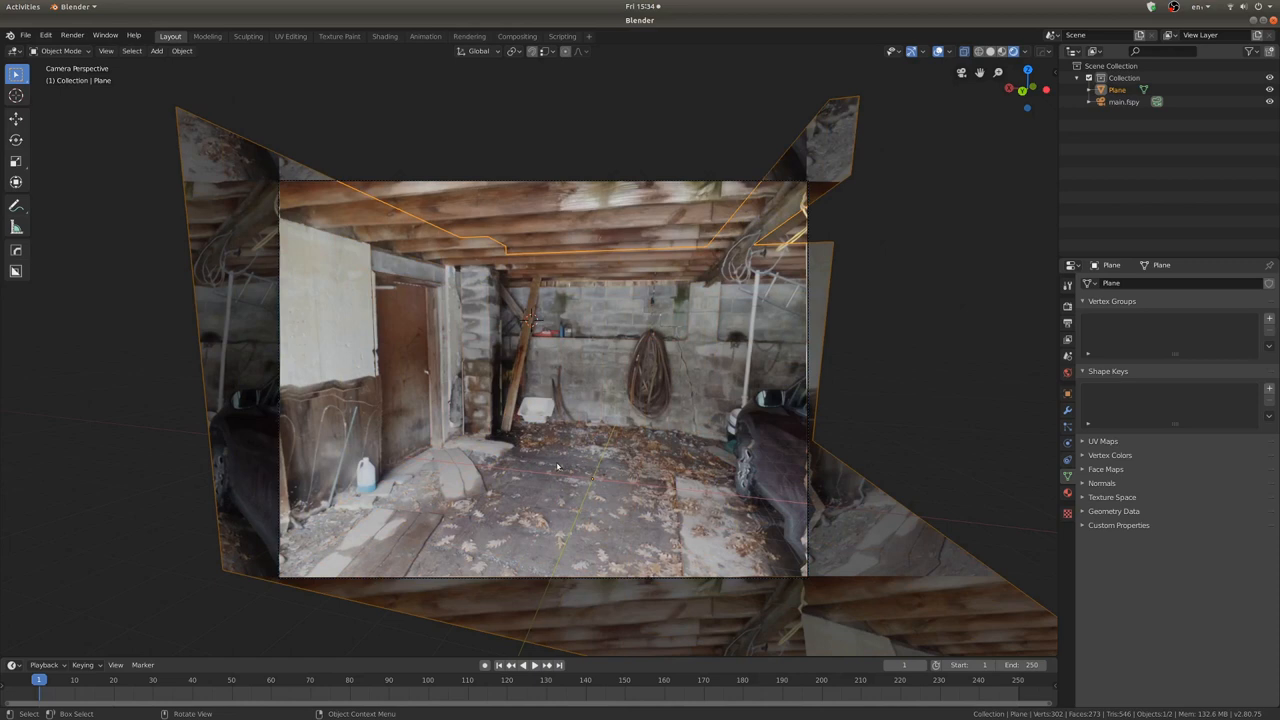
key(Tab)
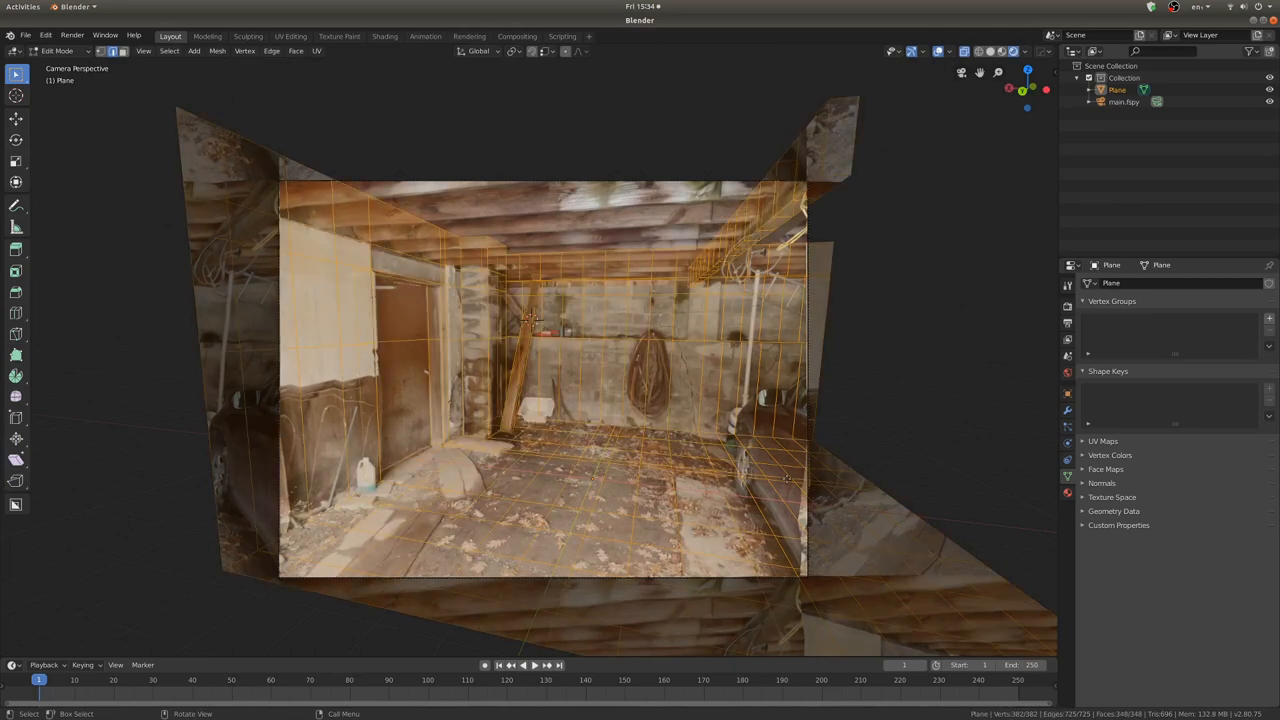
Move geometry to block in the parked car and view the textured garage from inside
key(g)
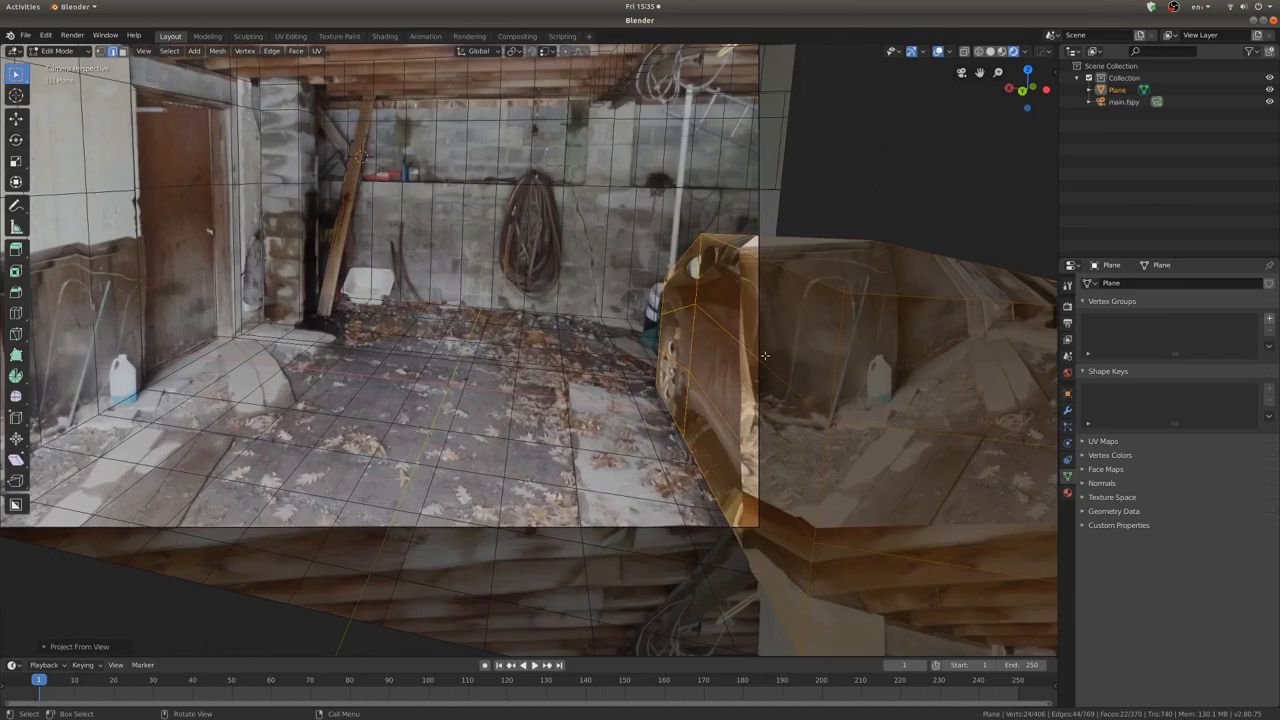
click(290, 36)
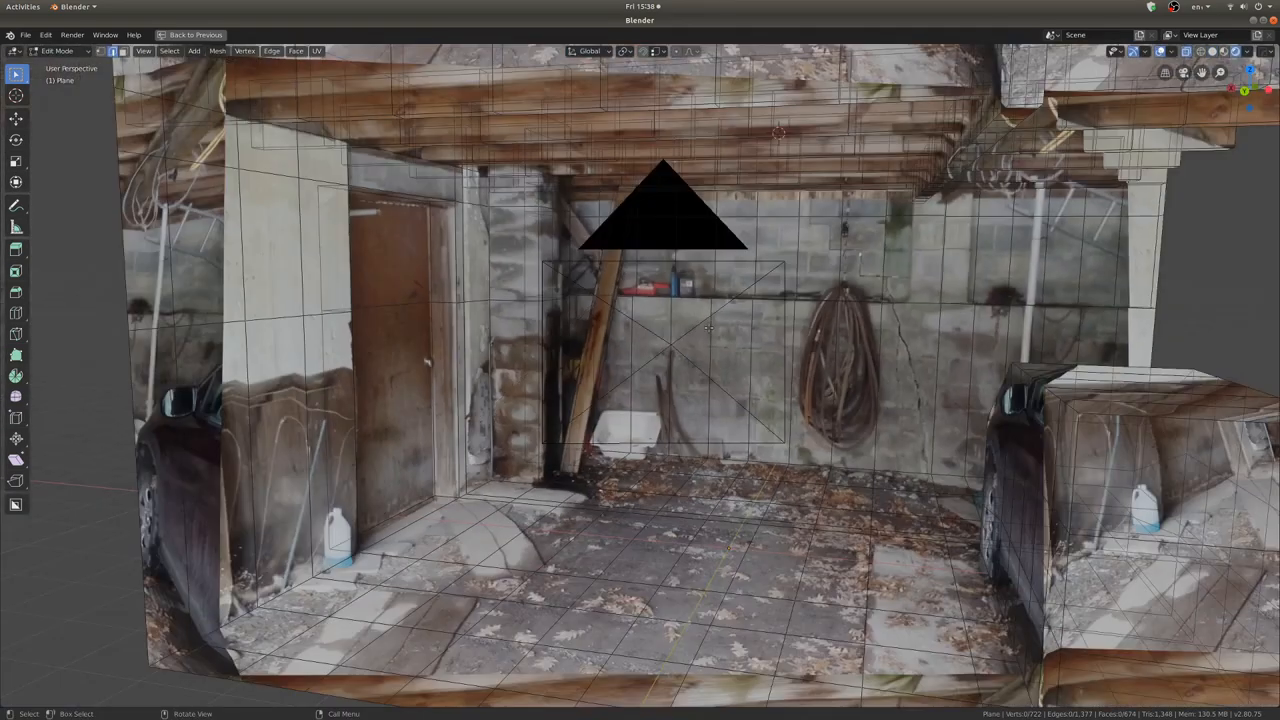
Switch workspaces to place a Monkey mesh with a new material before the back wall
click(288, 36)
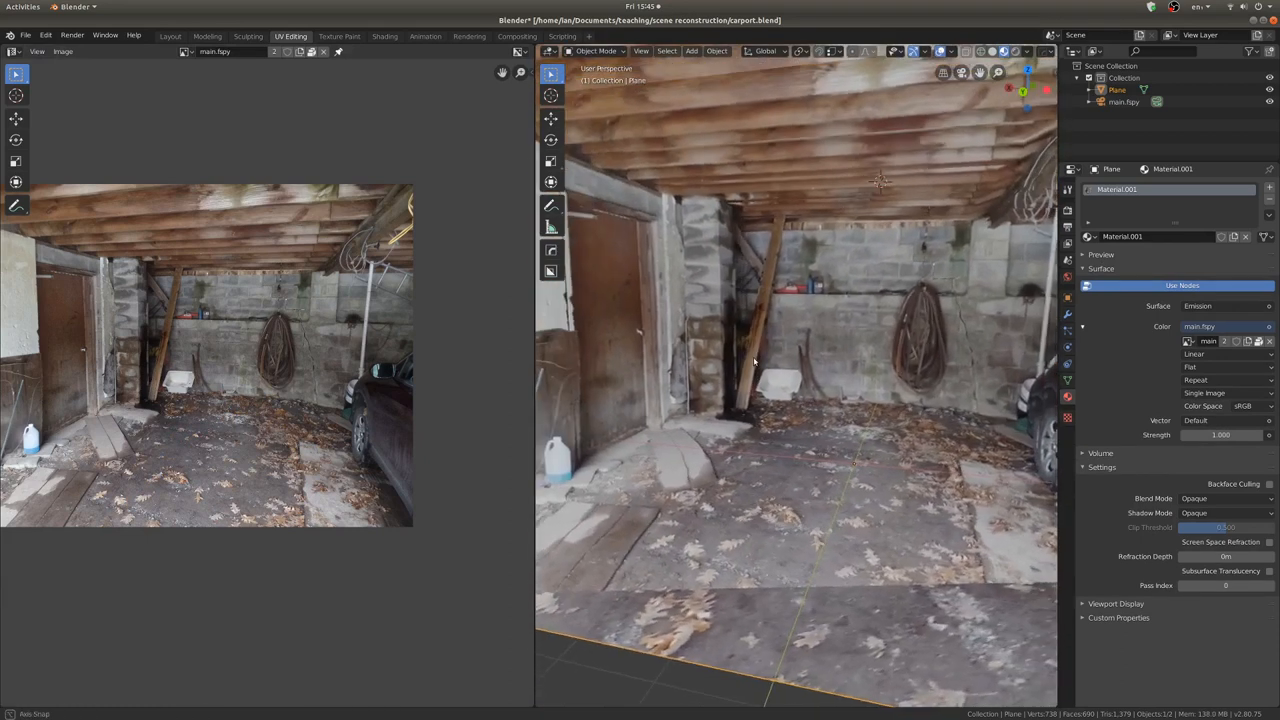
click(148, 36)
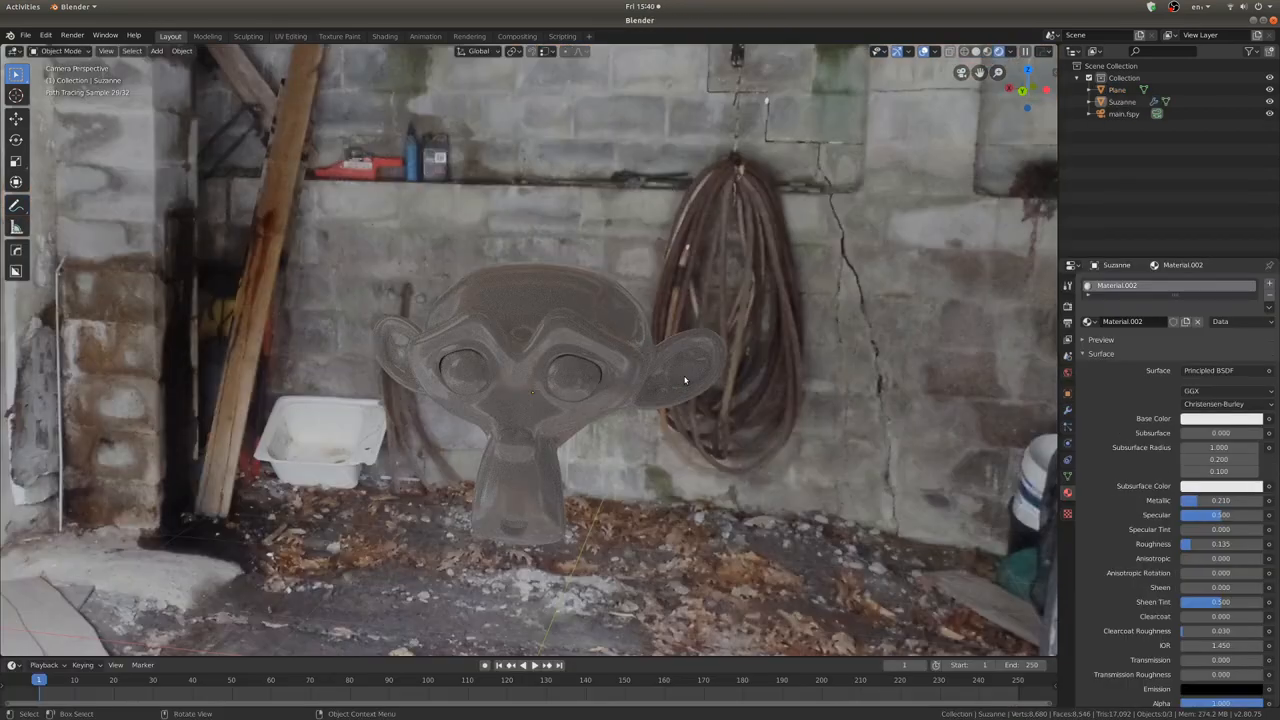